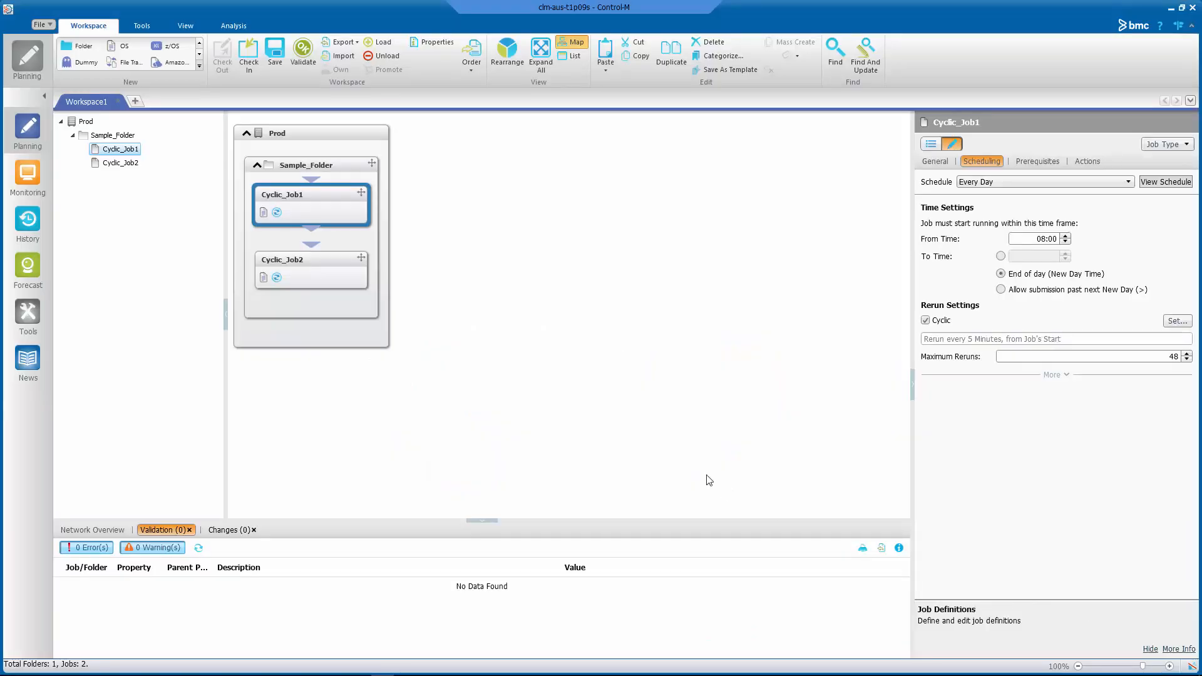
pyautogui.moveTo(619, 447)
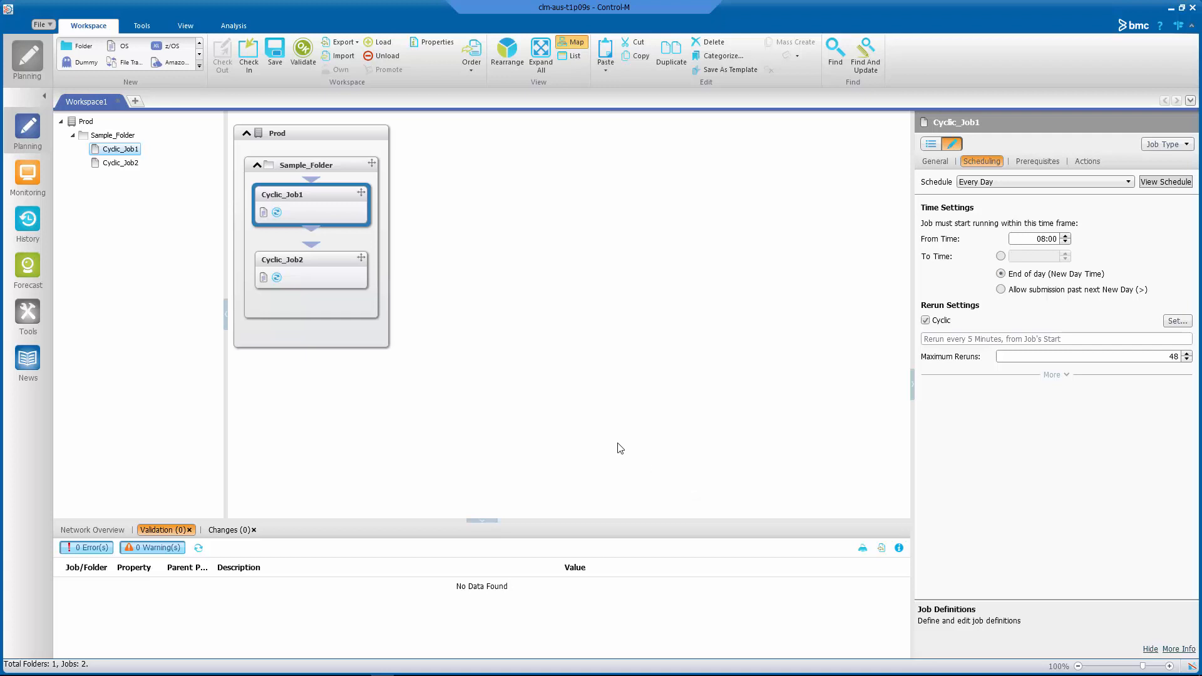
pyautogui.moveTo(289, 171)
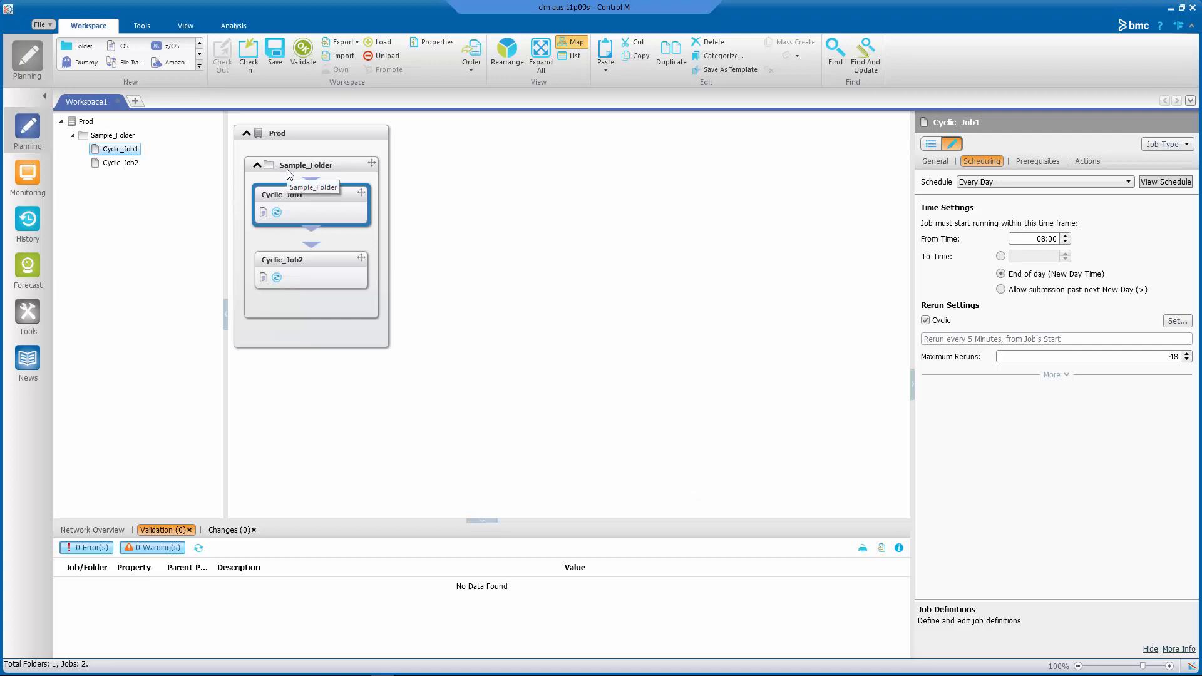
pyautogui.moveTo(311, 222)
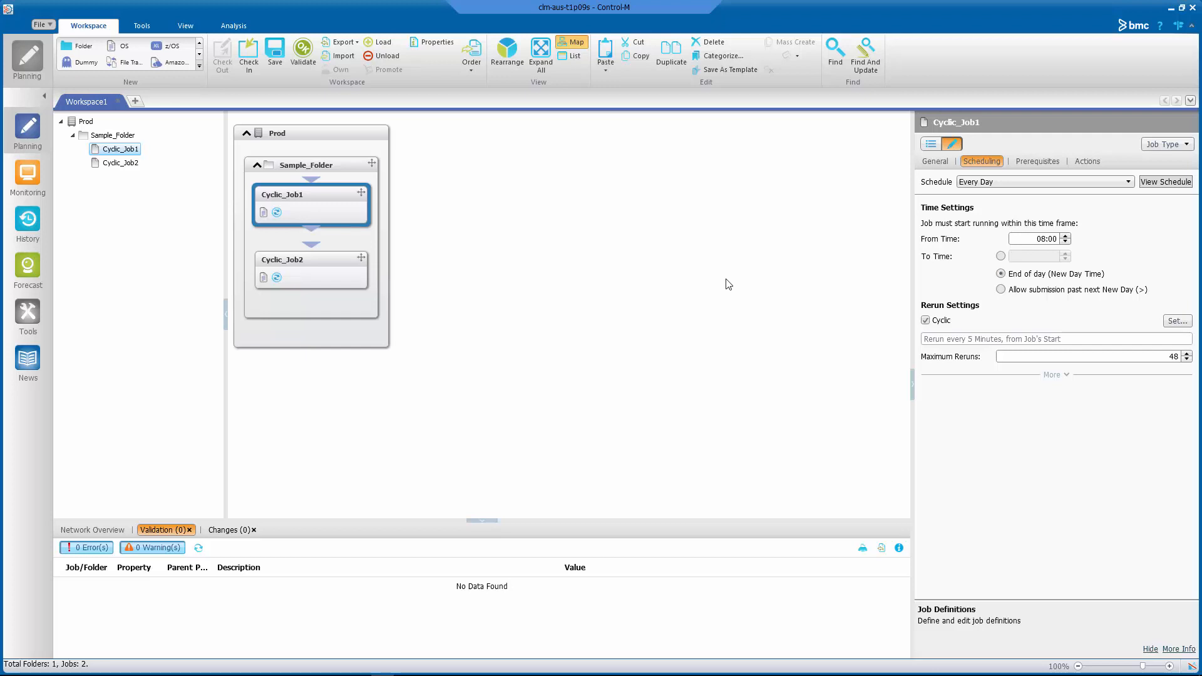
pyautogui.moveTo(738, 281)
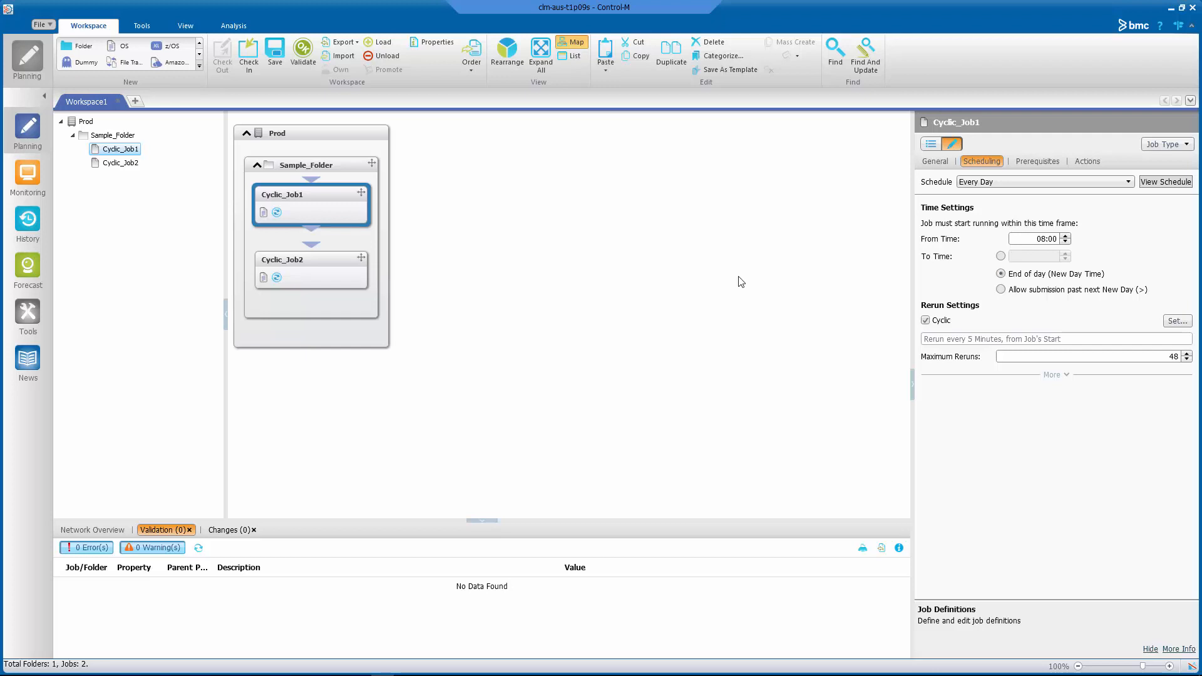
pyautogui.moveTo(1009, 199)
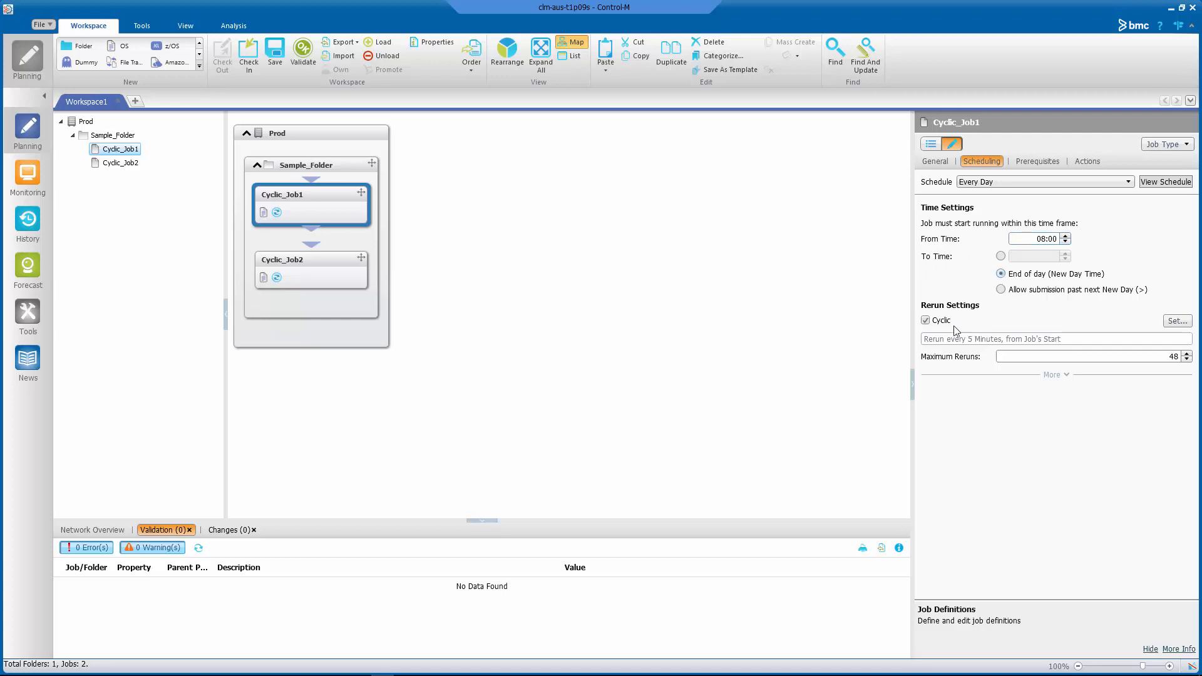
# Review the Jobx_ended_ok in-conditions on the Prerequisites of Cyclic_Job1 and Cyclic_Job2.
pyautogui.click(981, 339)
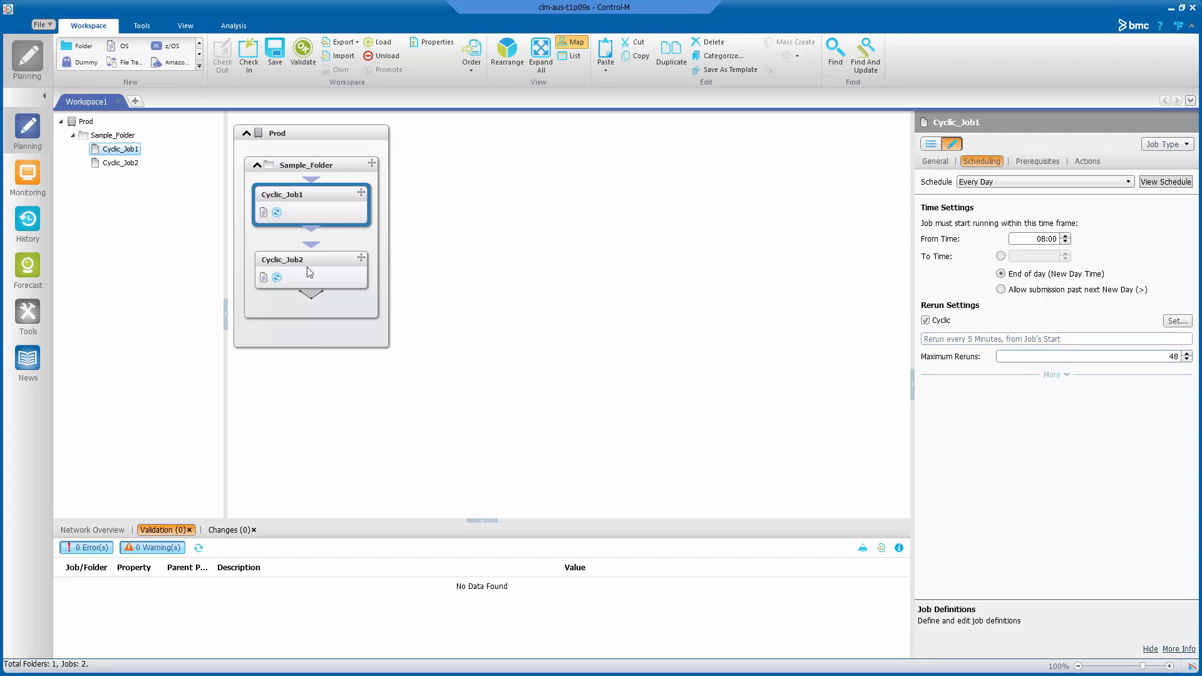
pyautogui.click(311, 269)
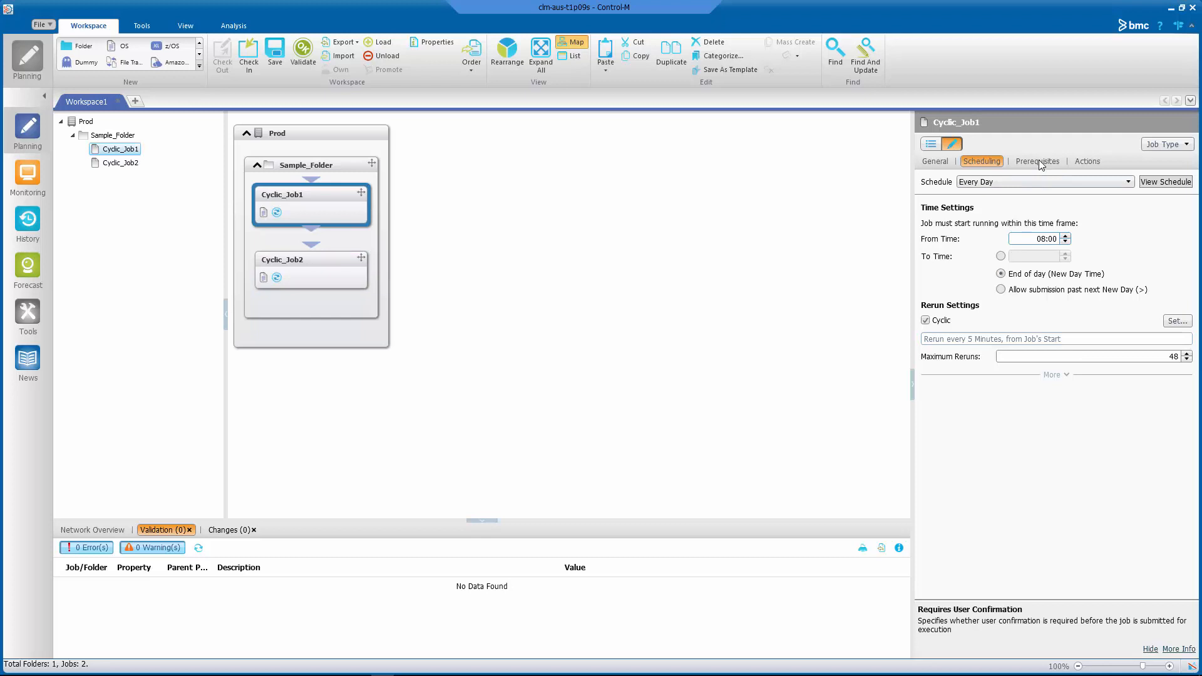
pyautogui.click(1036, 161)
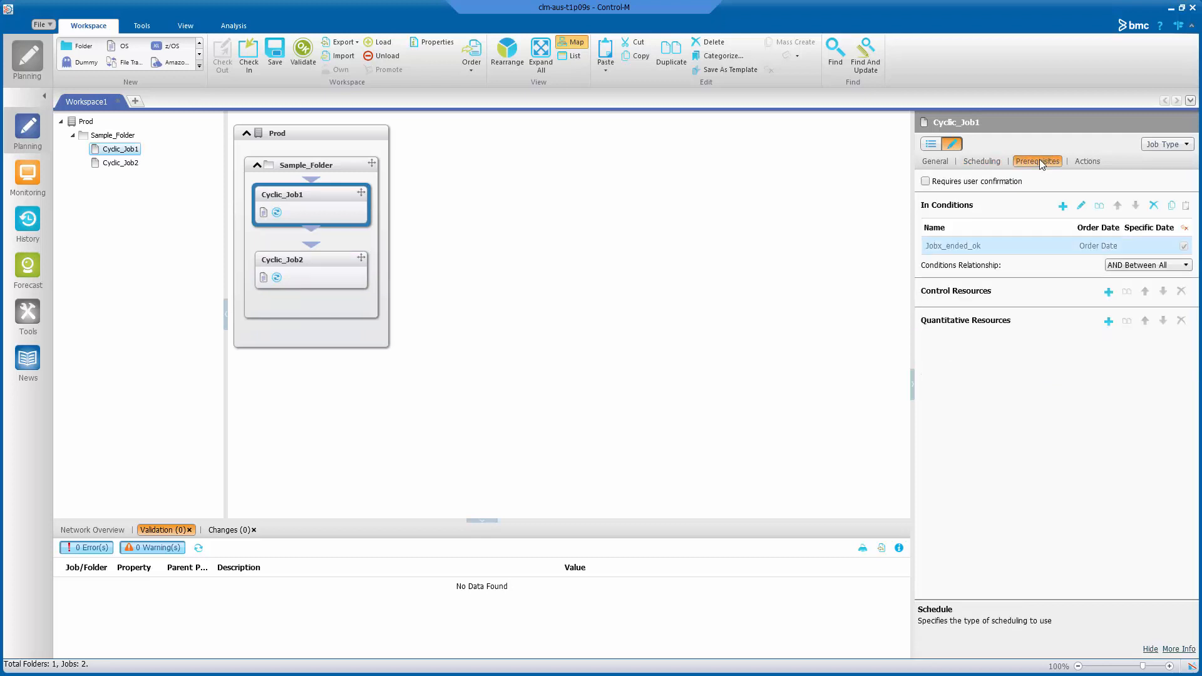
pyautogui.moveTo(992, 259)
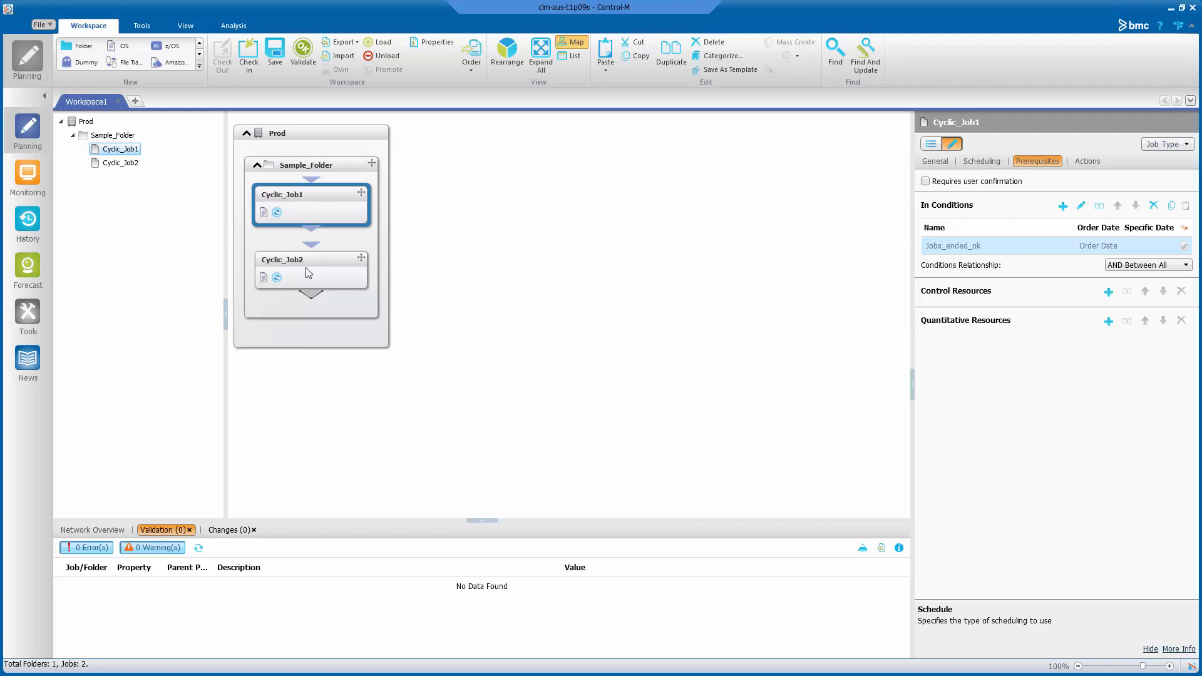
pyautogui.click(310, 259)
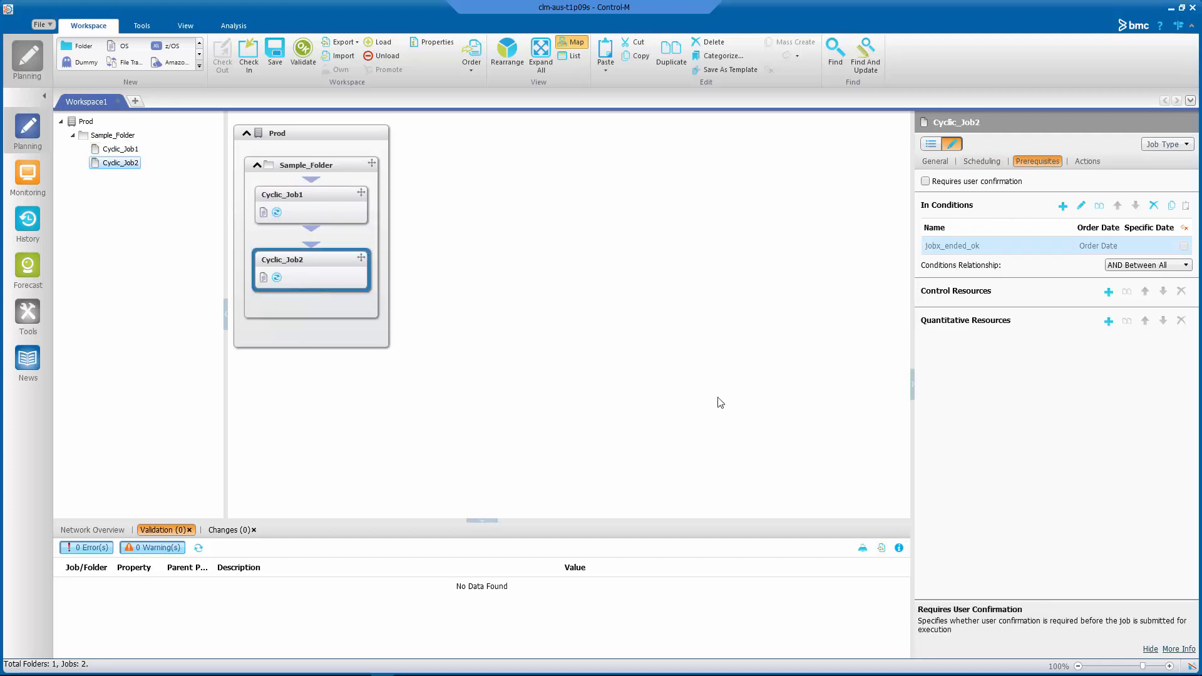
pyautogui.moveTo(722, 421)
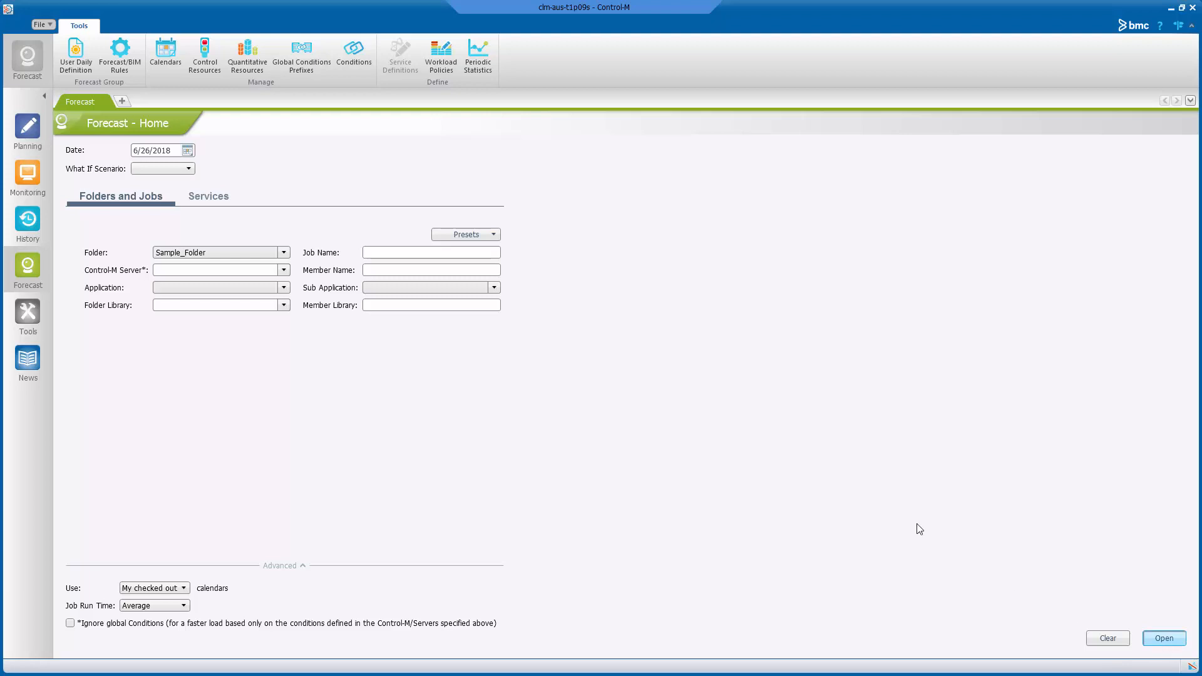
# Load the Sample_Folder forecast for 6/26/2018 and select Cyclic_Job2's runs.
pyautogui.click(1163, 638)
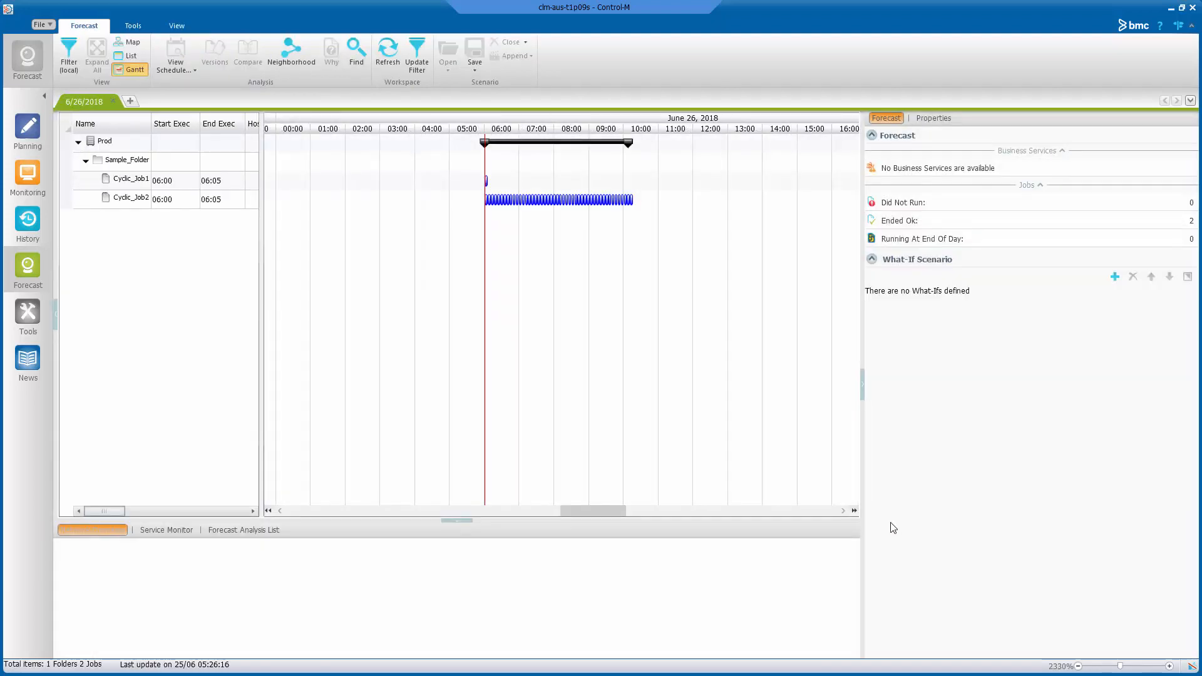
pyautogui.moveTo(173, 184)
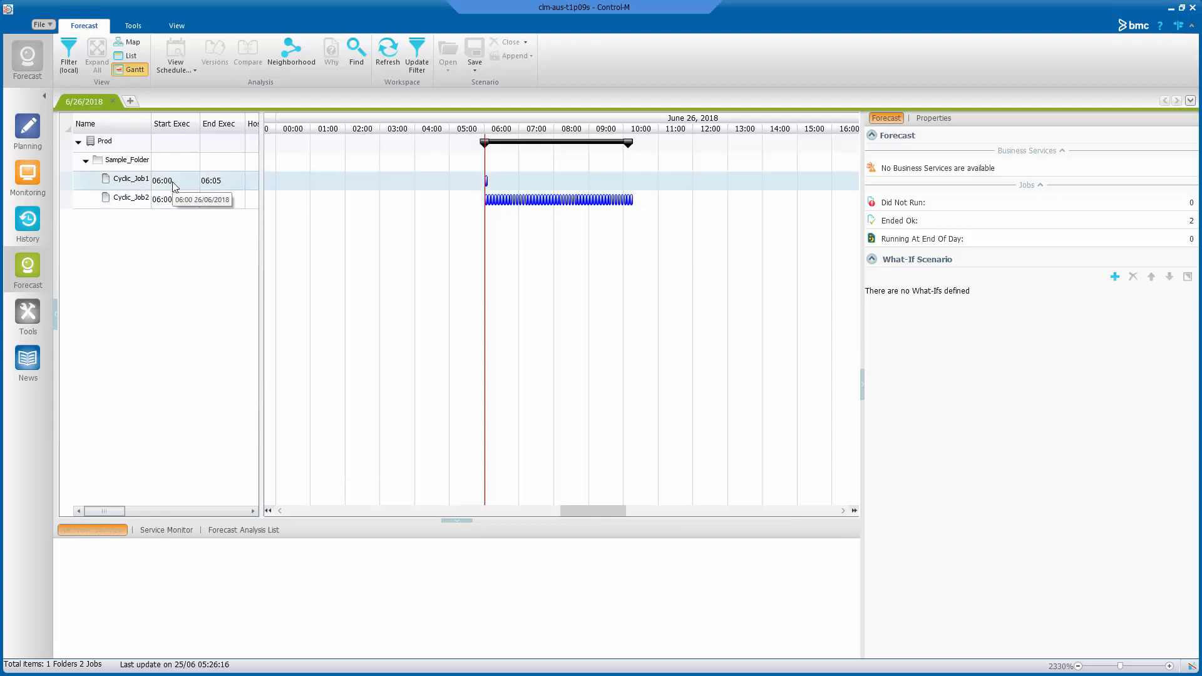
pyautogui.moveTo(182, 189)
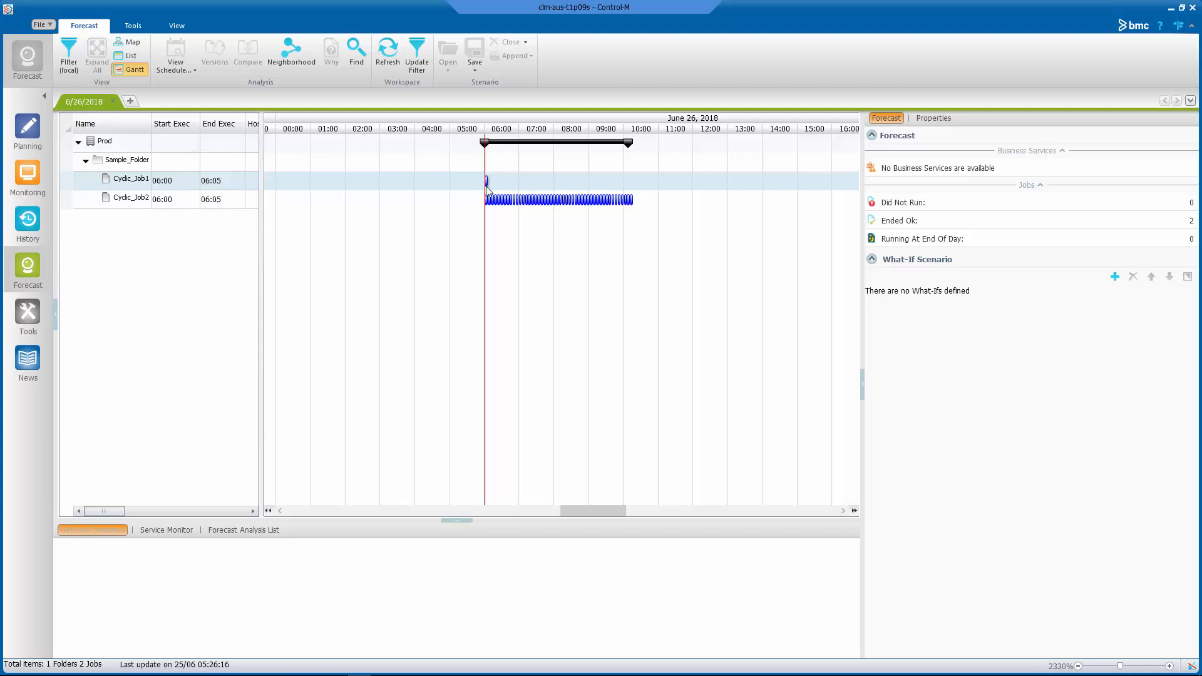
pyautogui.click(130, 199)
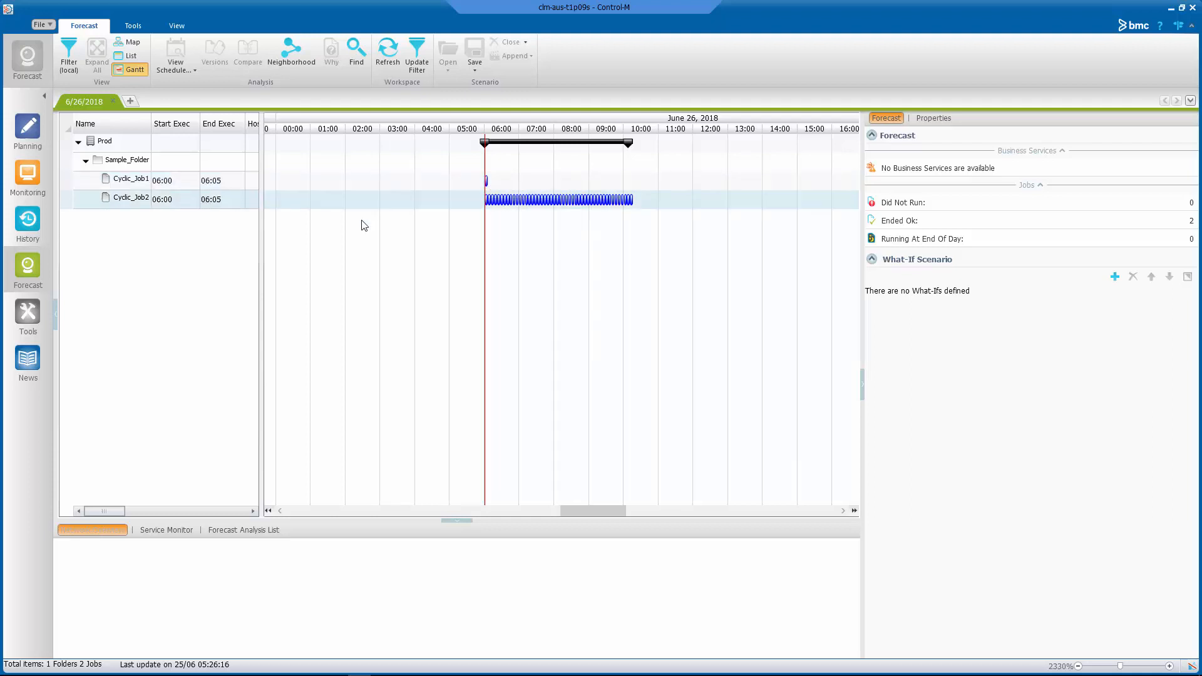
pyautogui.moveTo(562, 206)
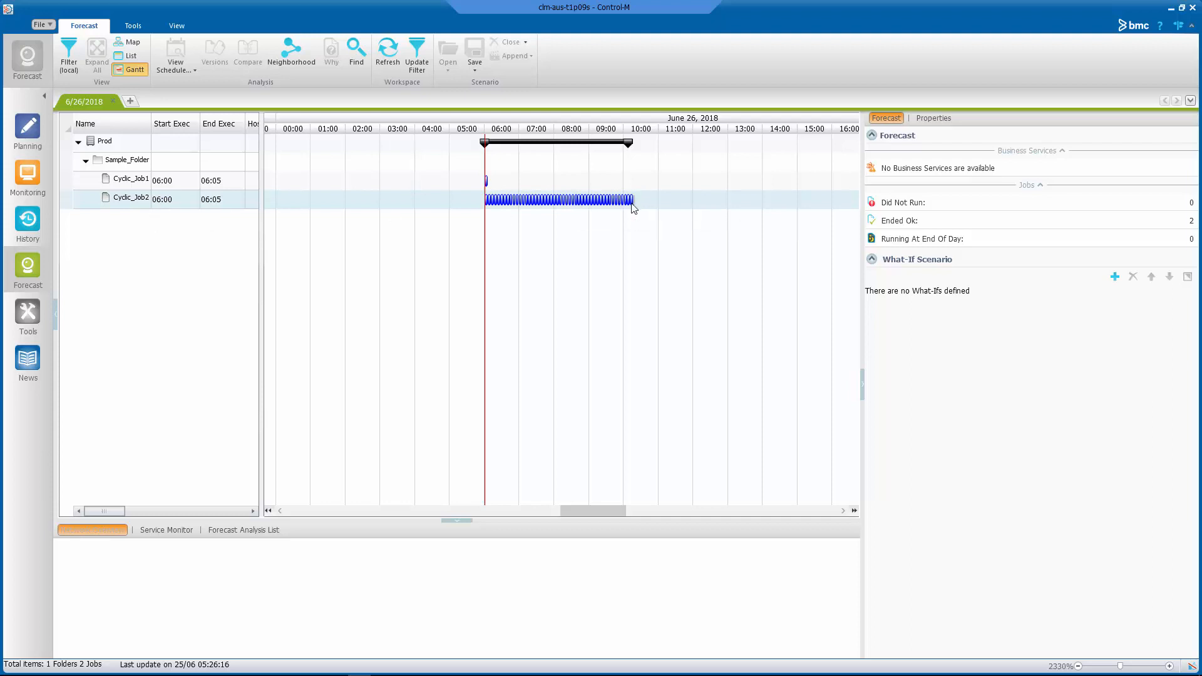
pyautogui.moveTo(630, 207)
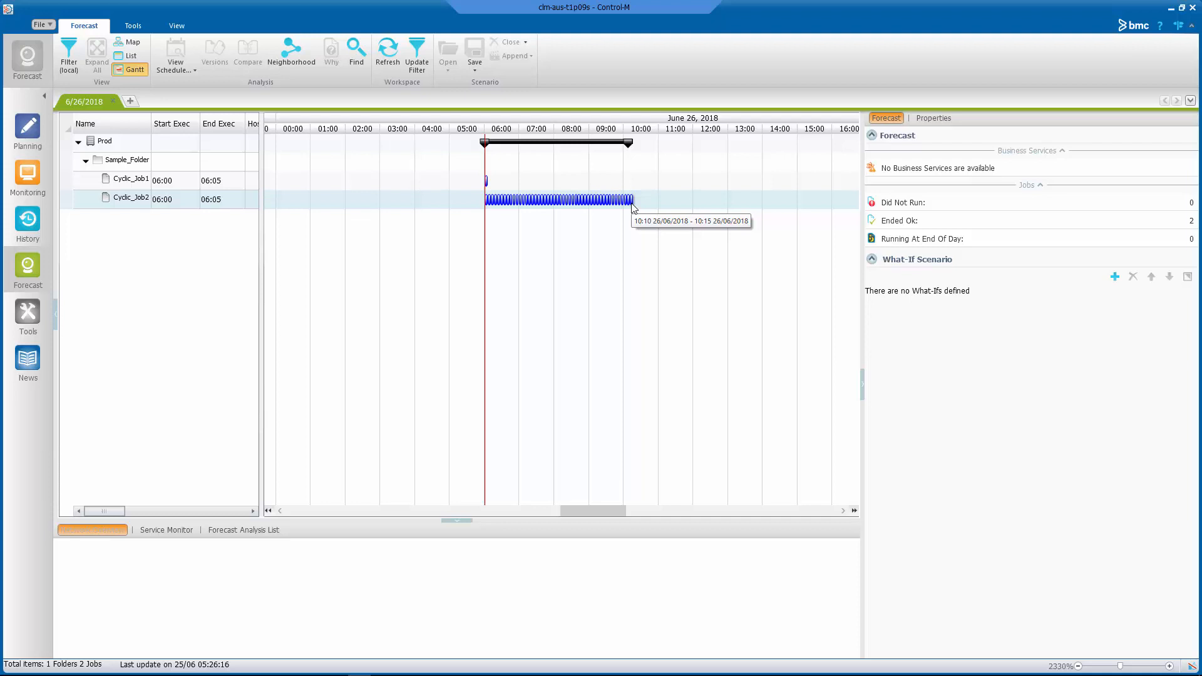
pyautogui.moveTo(632, 207)
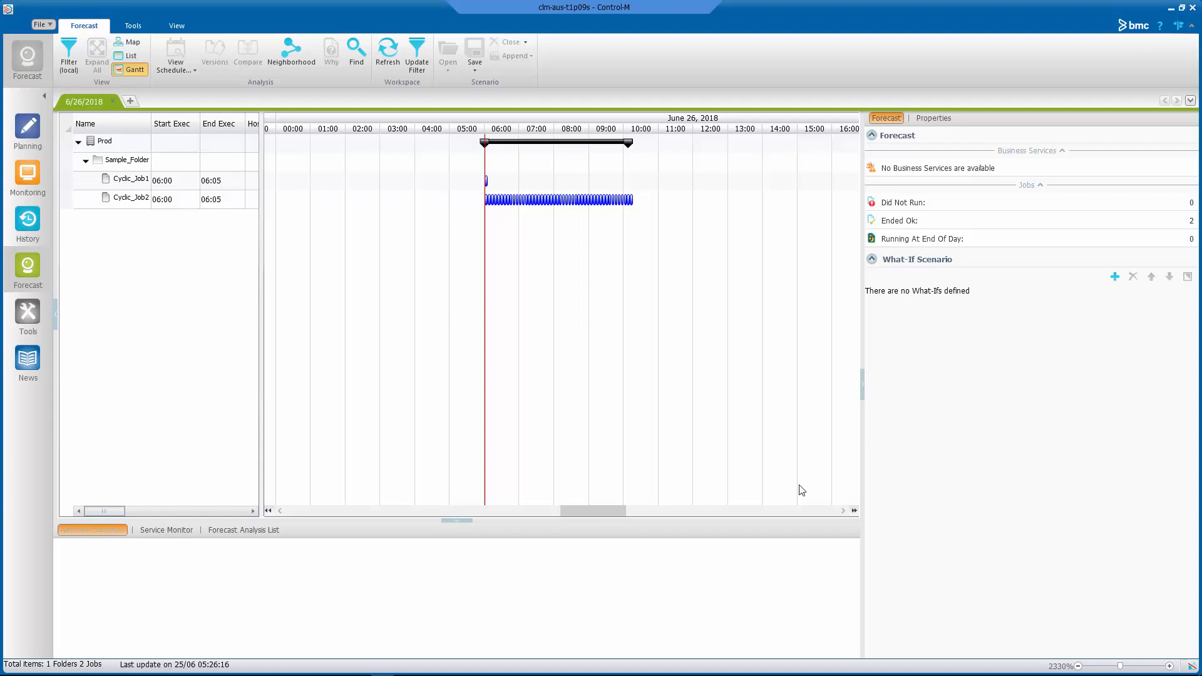
pyautogui.moveTo(345, 461)
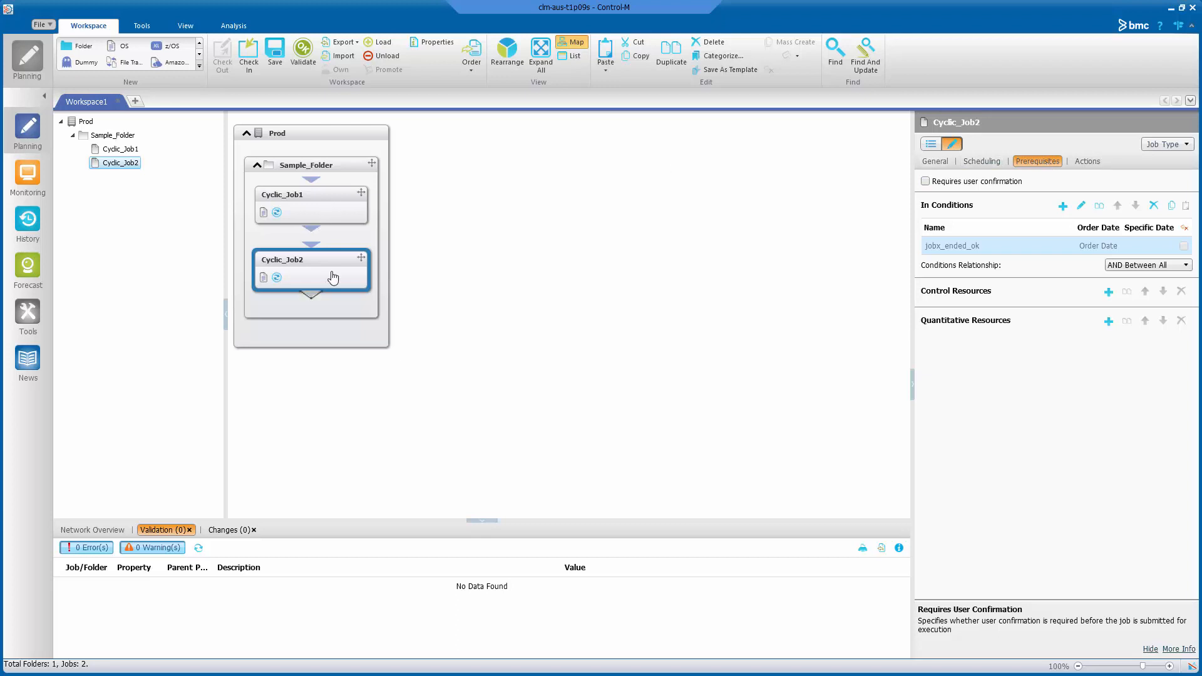
pyautogui.doubleClick(311, 259)
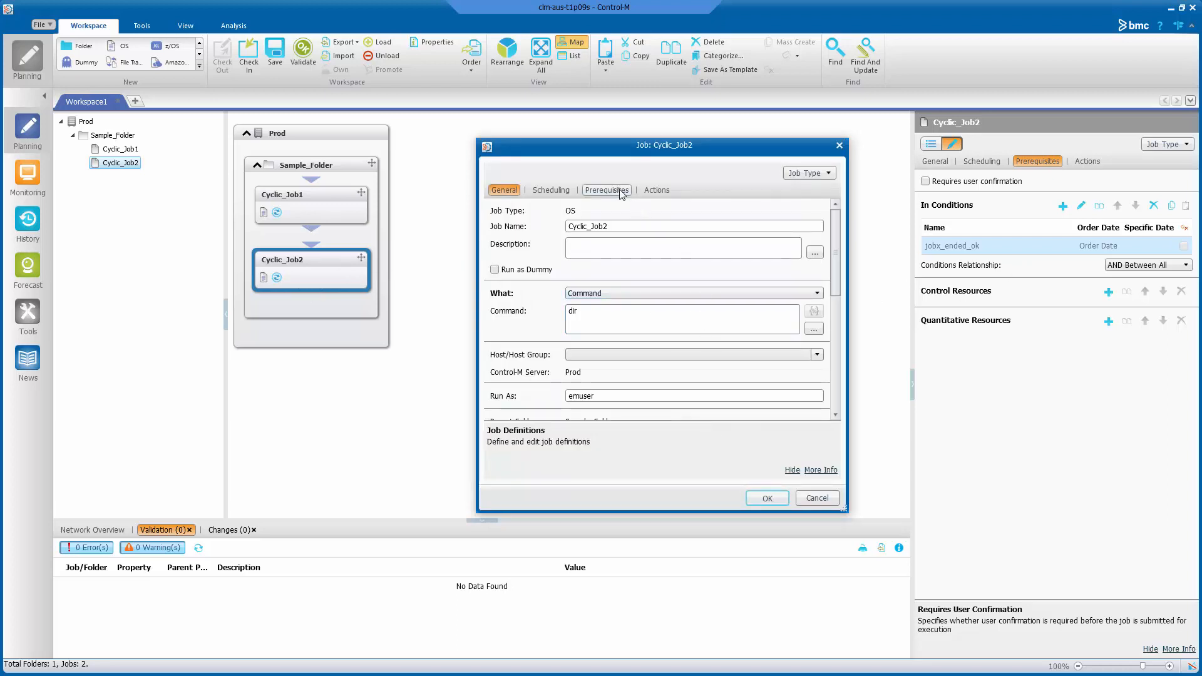
pyautogui.click(605, 191)
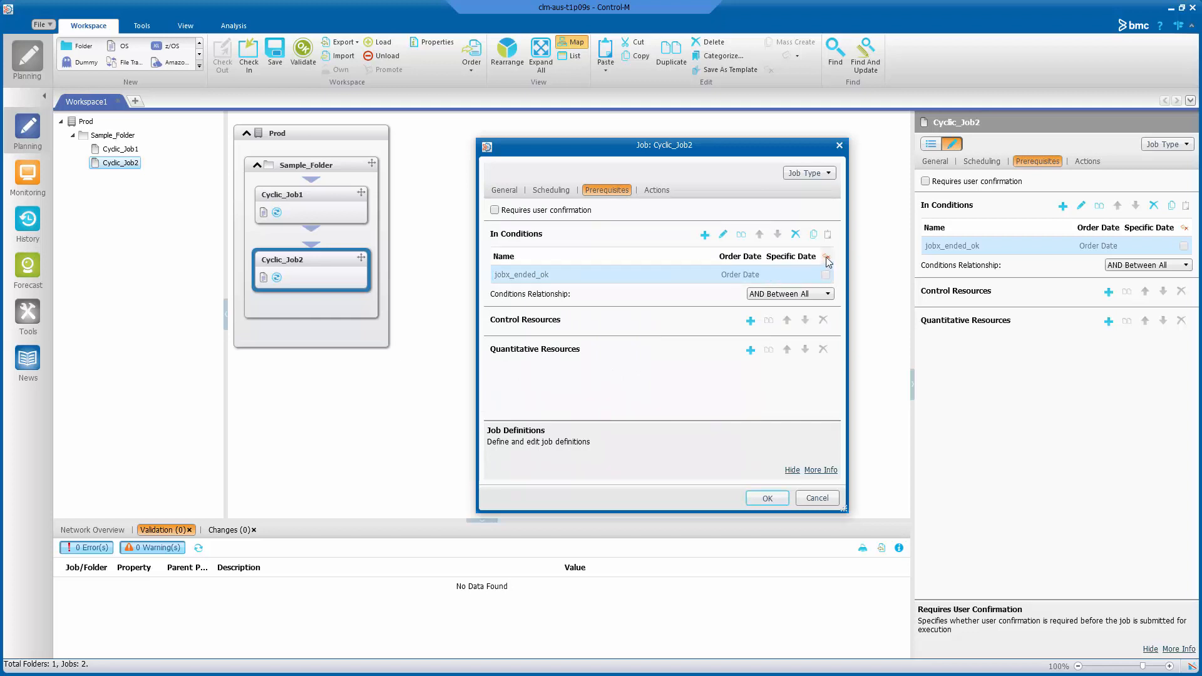
pyautogui.moveTo(826, 255)
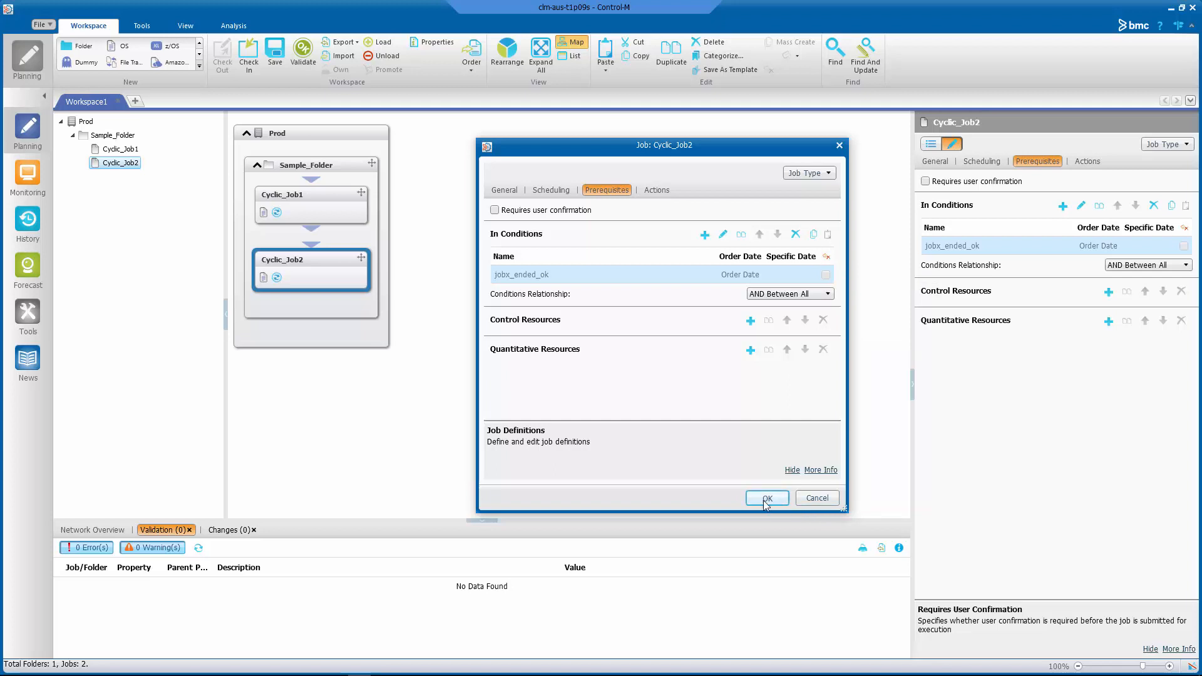
pyautogui.click(765, 497)
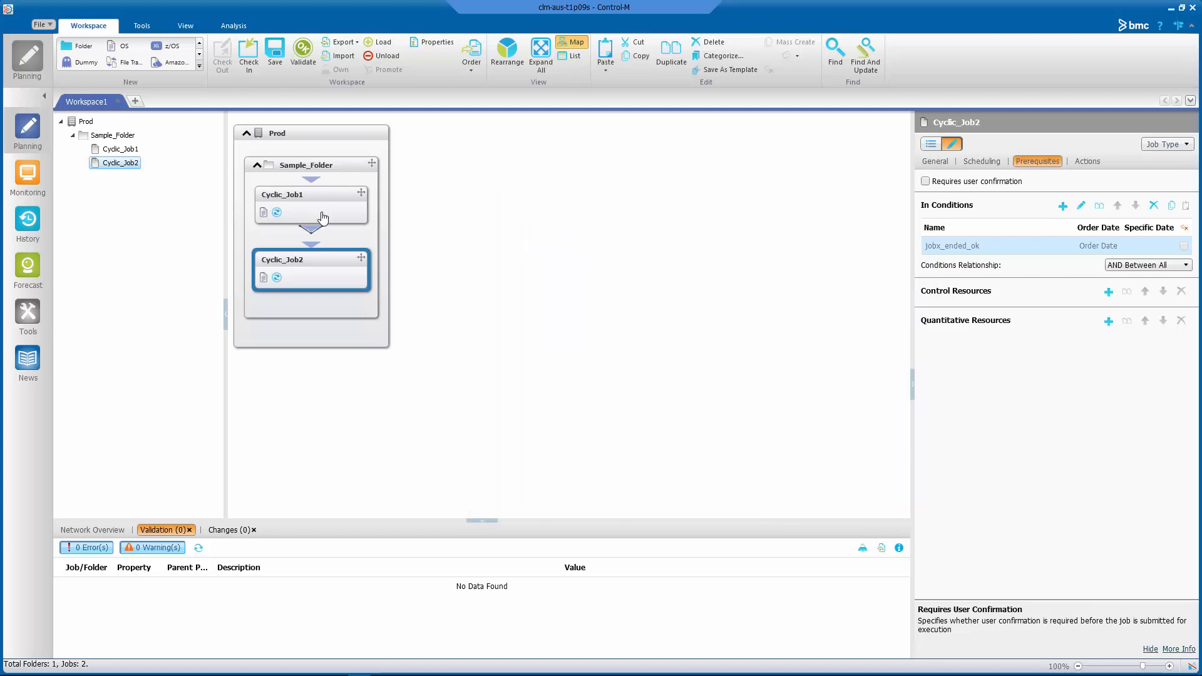
# In Cyclic_Job1's definition, clear Specific Date on the Jobx_ended_ok in-condition and confirm.
pyautogui.doubleClick(311, 193)
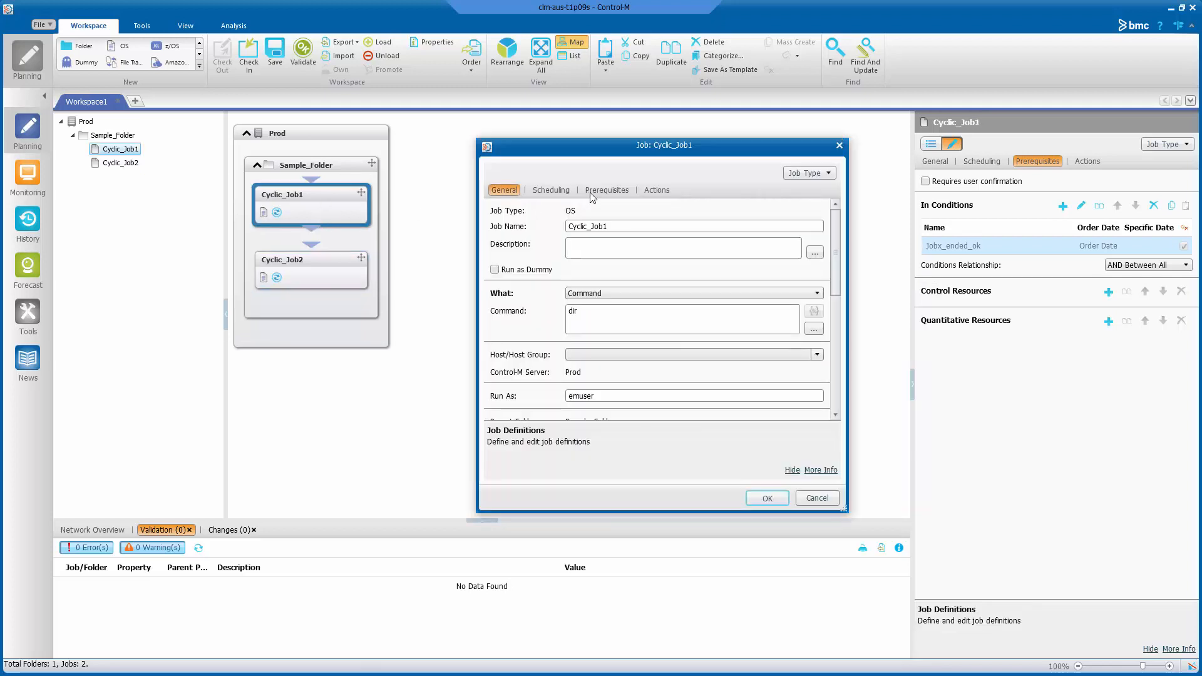
pyautogui.click(607, 189)
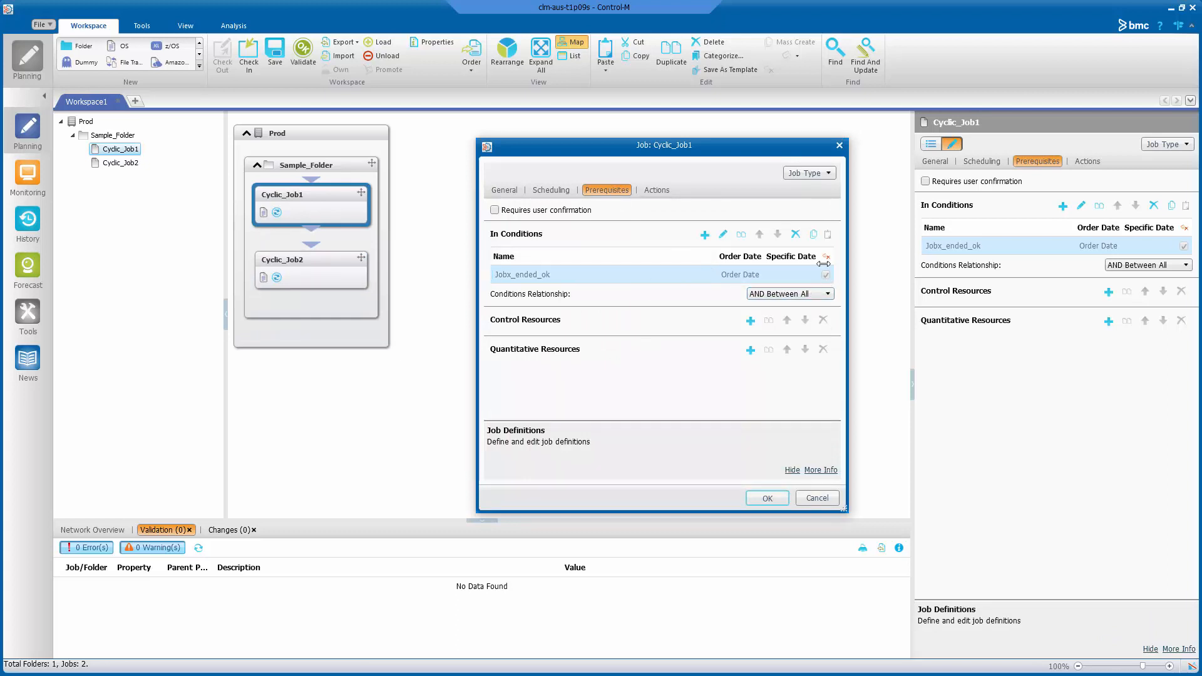
pyautogui.moveTo(825, 256)
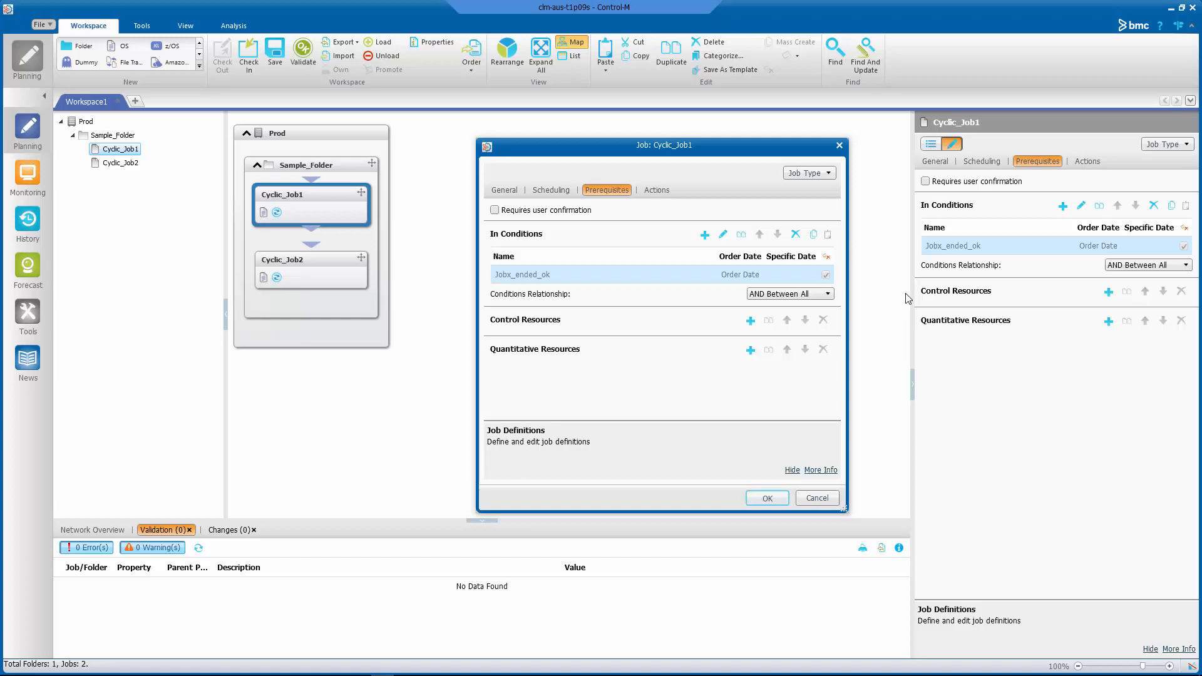
pyautogui.moveTo(801, 357)
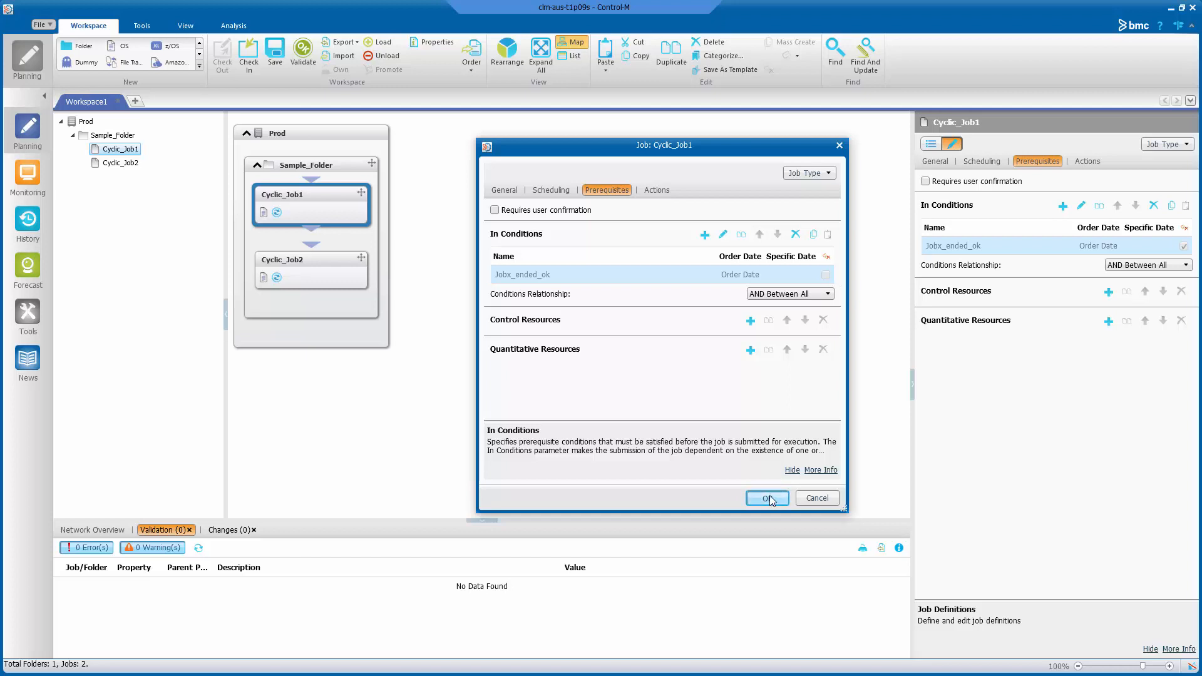
pyautogui.click(766, 497)
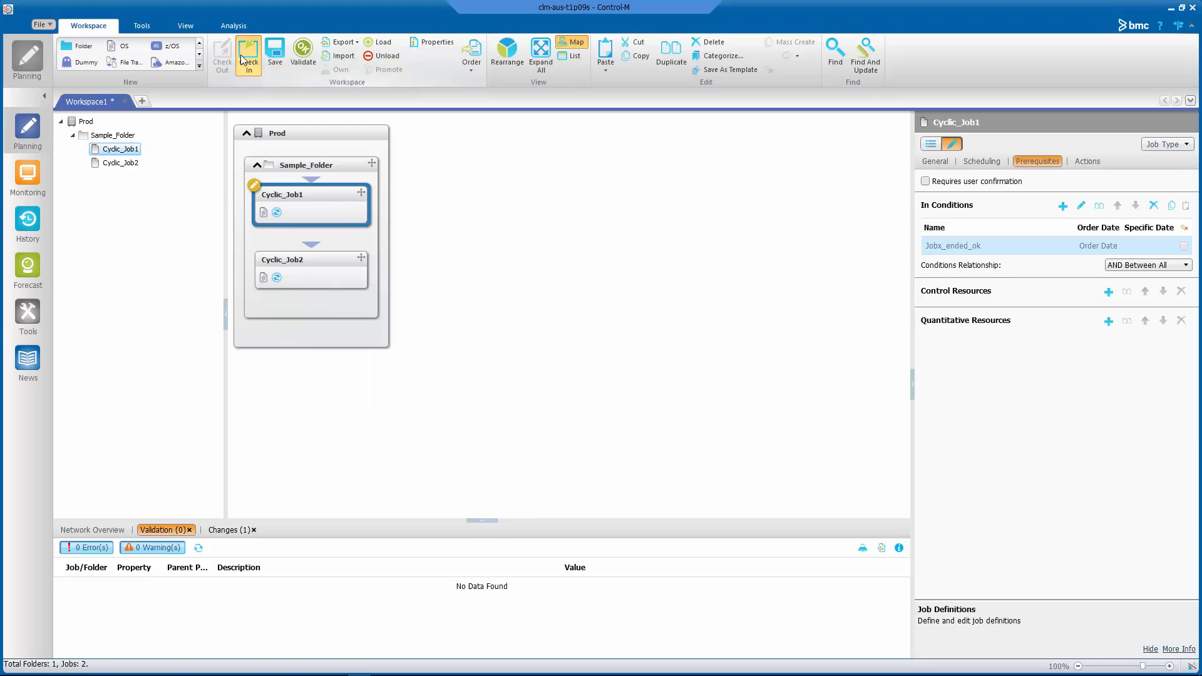
# Check in the workspace with Cyclic_Job1's condition edit, confirming the prompt, and return to Forecast.
pyautogui.click(248, 56)
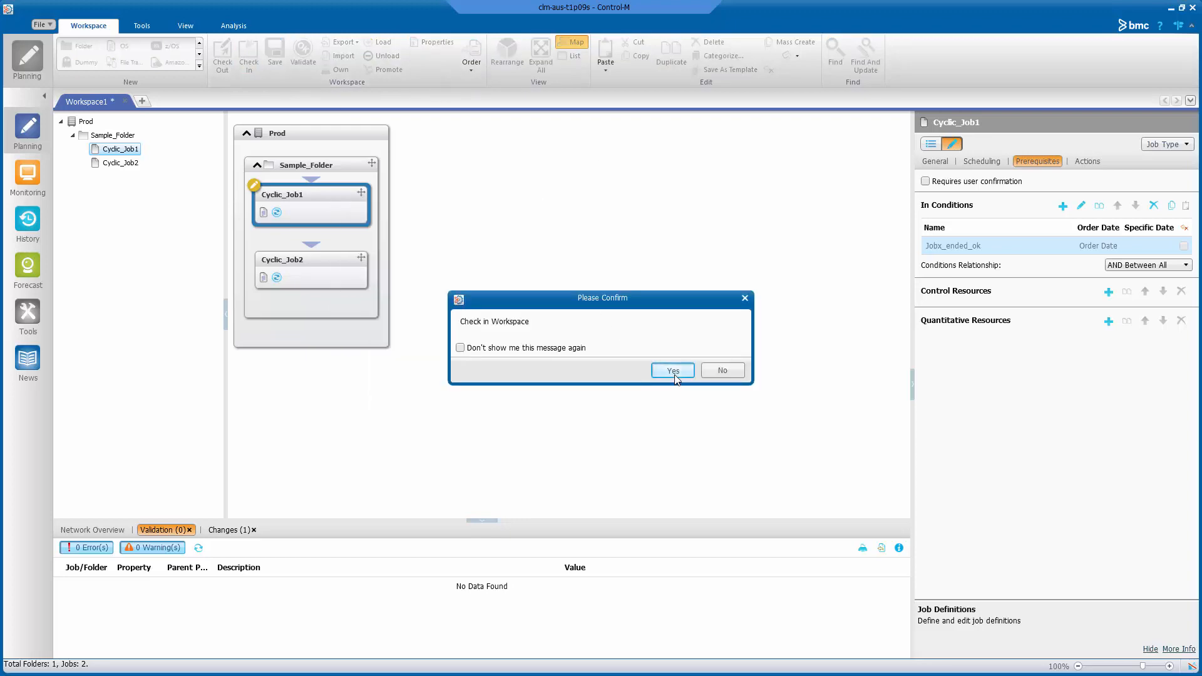
pyautogui.click(672, 370)
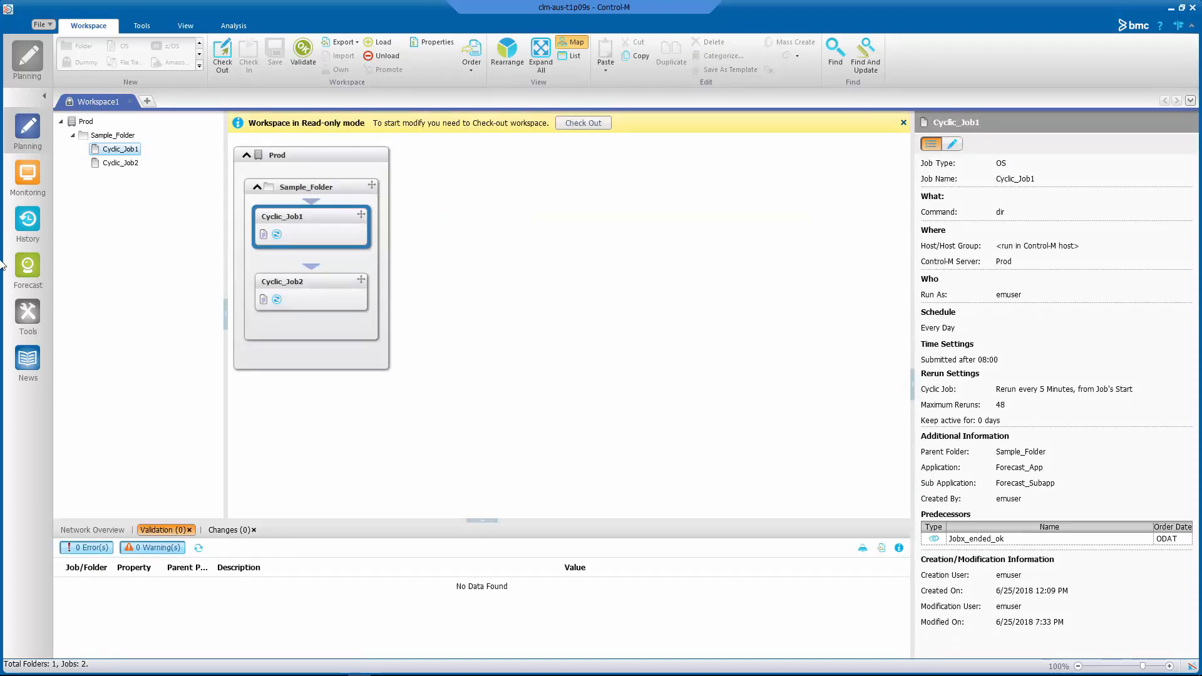
pyautogui.click(27, 269)
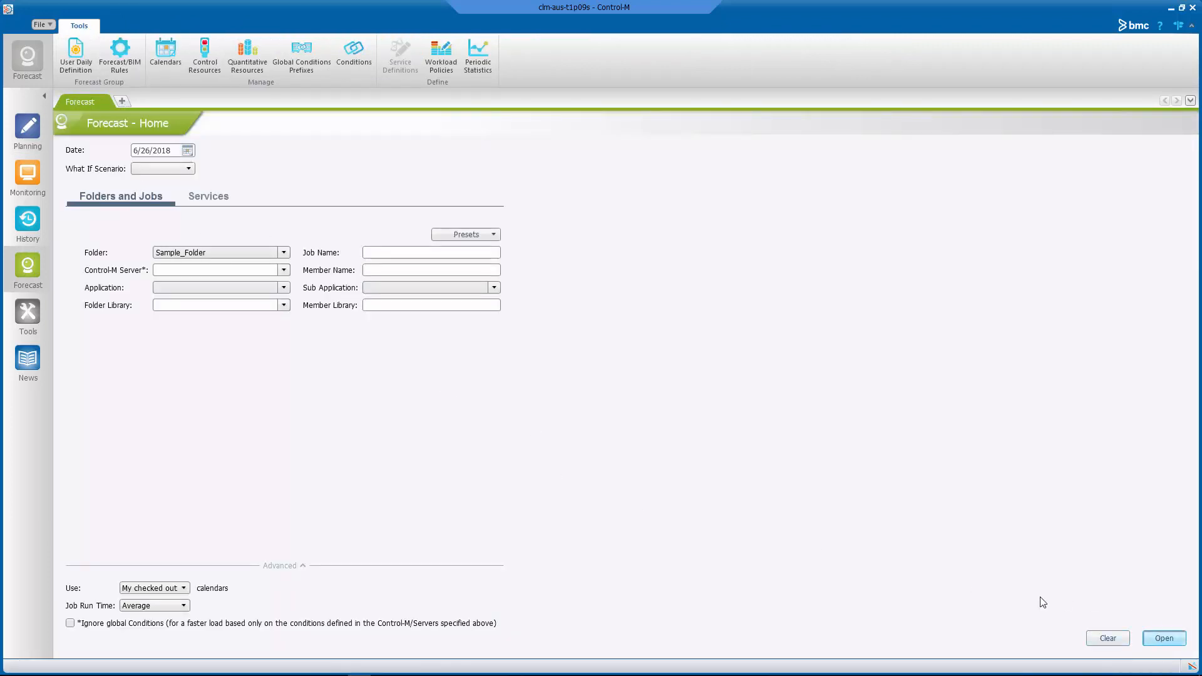
# Run the 6/26/2018 Sample_Folder forecast and select Cyclic_Job2's row to see its runs.
pyautogui.click(1163, 637)
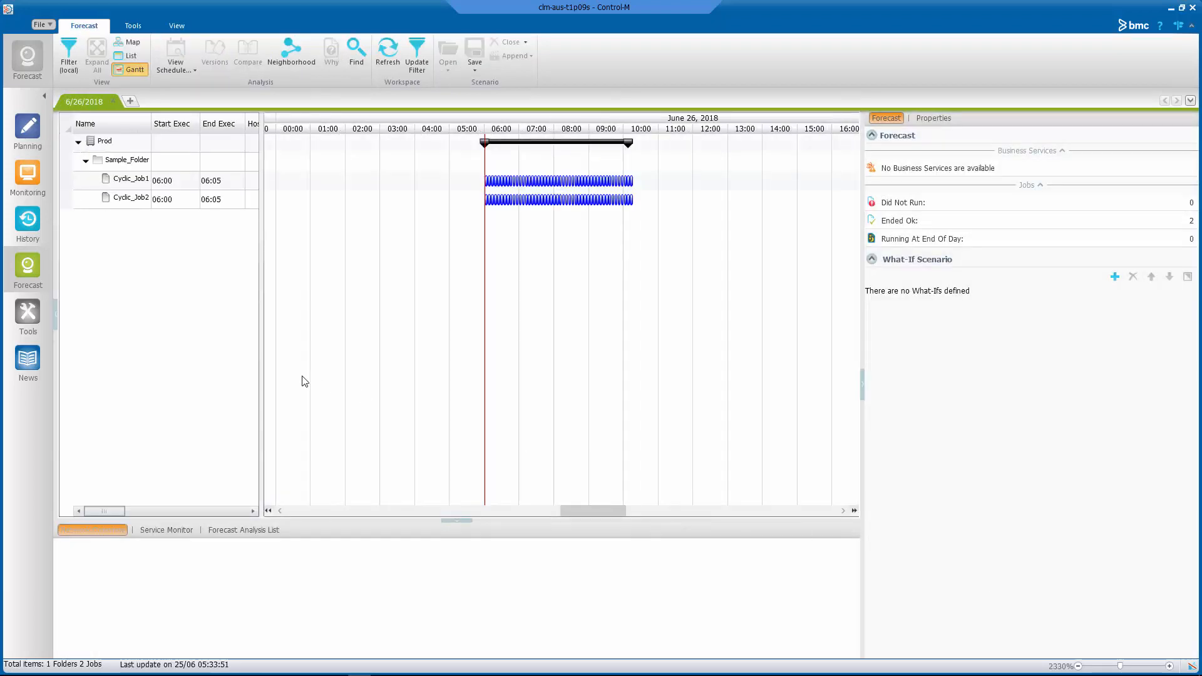
pyautogui.click(130, 198)
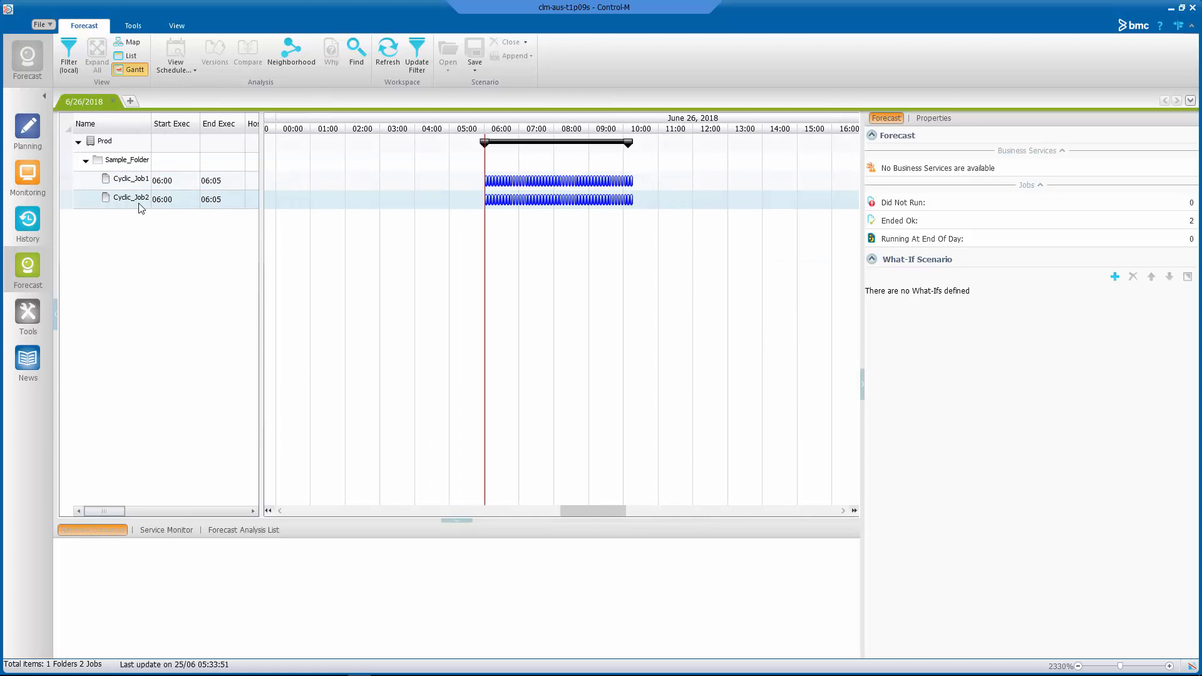